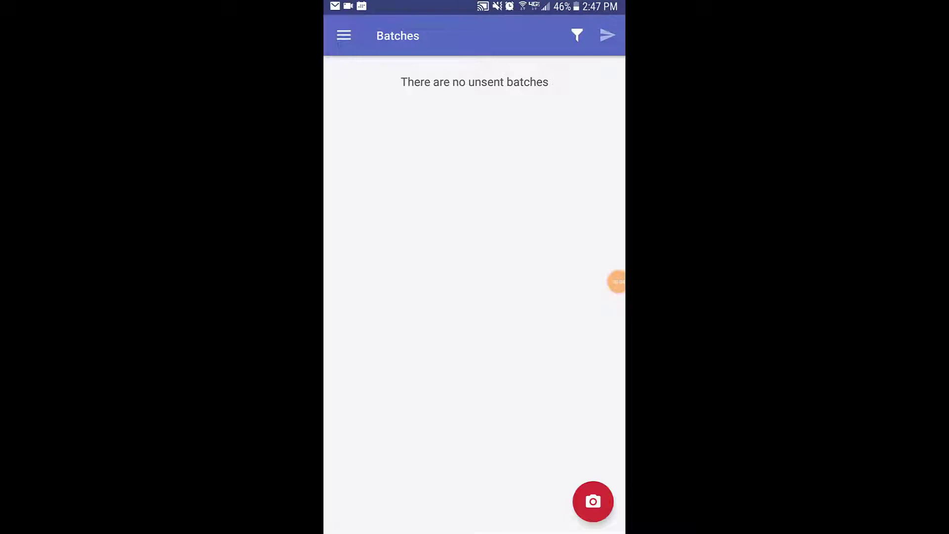
- Reach the Settings screen via the navigation menu from the empty batches list
left_click(344, 36)
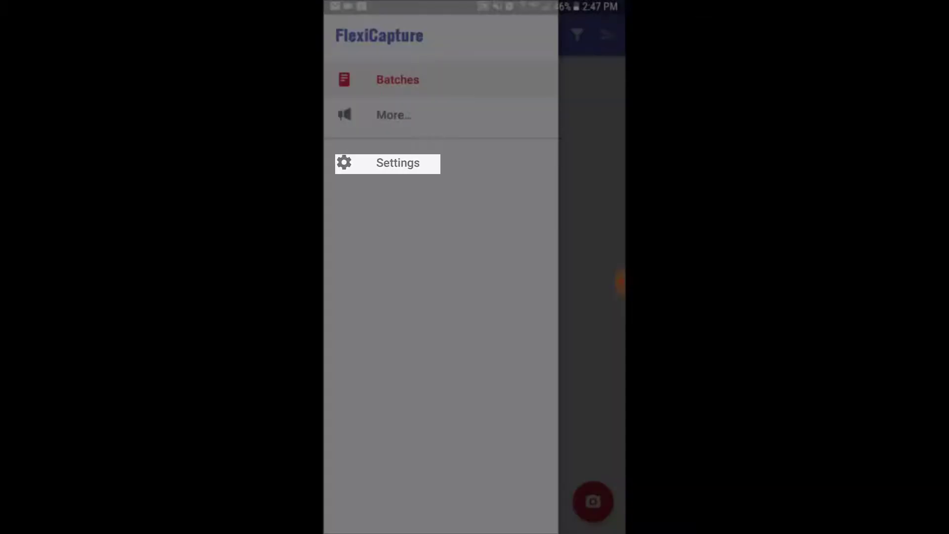
left_click(397, 163)
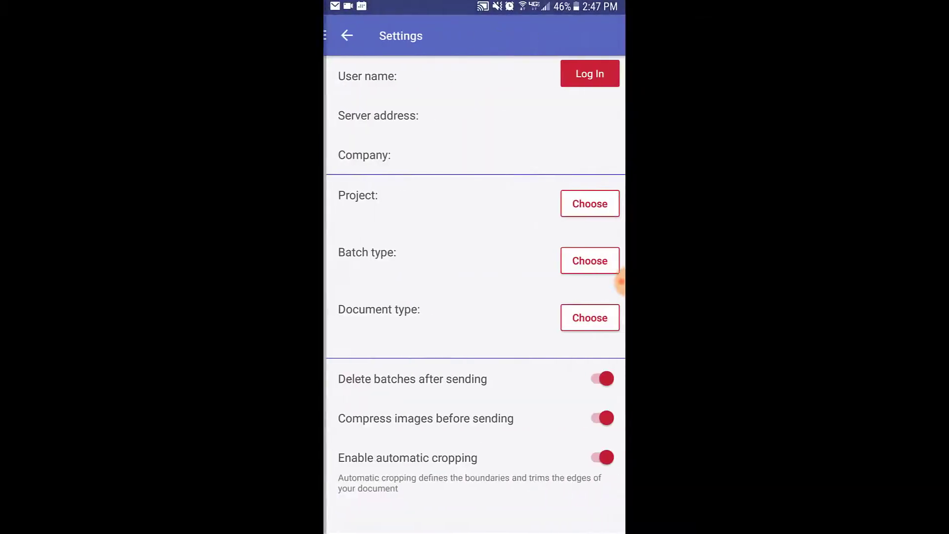
left_click(590, 73)
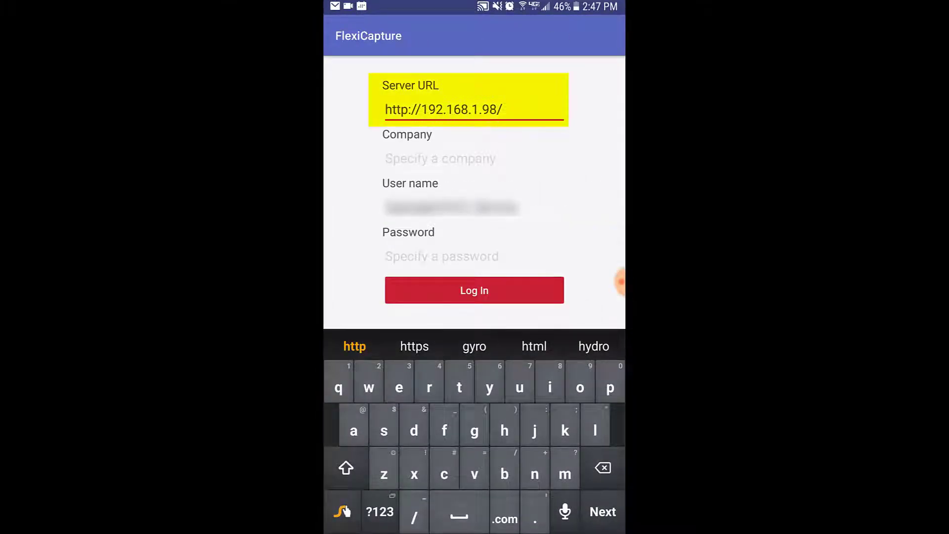
left_click(467, 158)
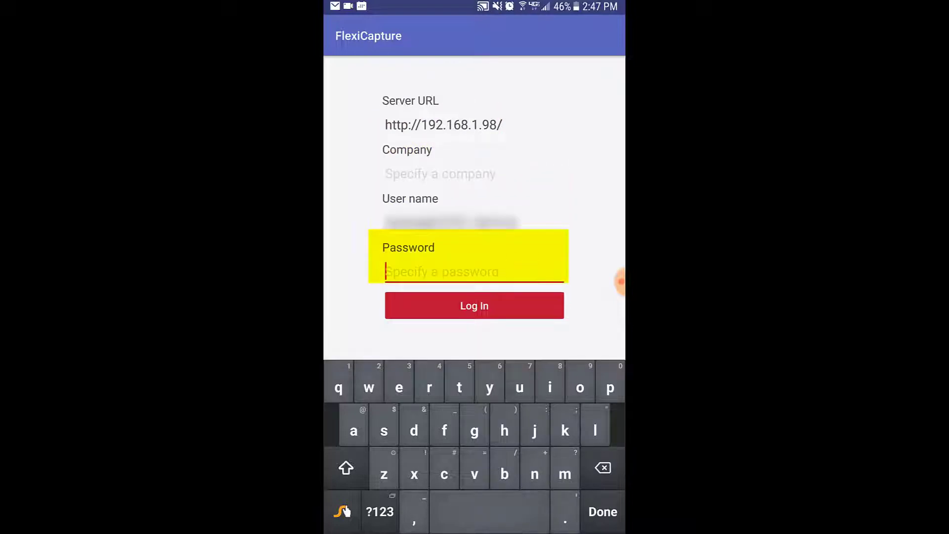
left_click(474, 306)
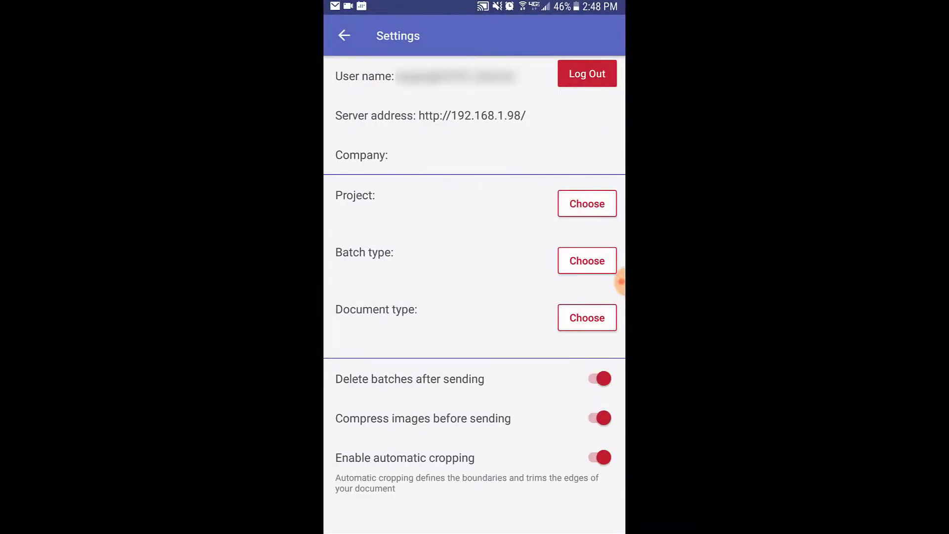
- Choose project Invoices_FC12, Default batch type and Invoice document type, then go back to batches
left_click(586, 204)
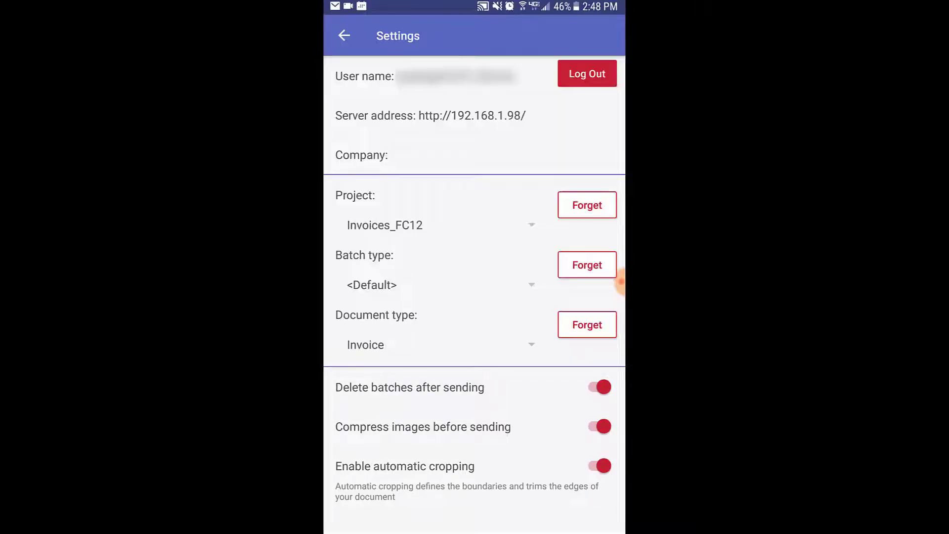
left_click(343, 36)
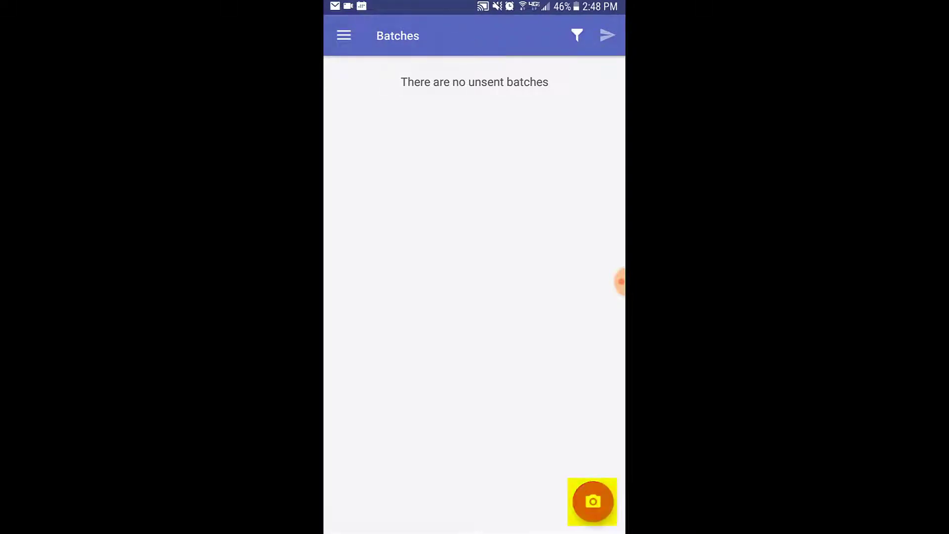
- Photograph the paper invoice as page 1 of 1 in the image editor
left_click(593, 501)
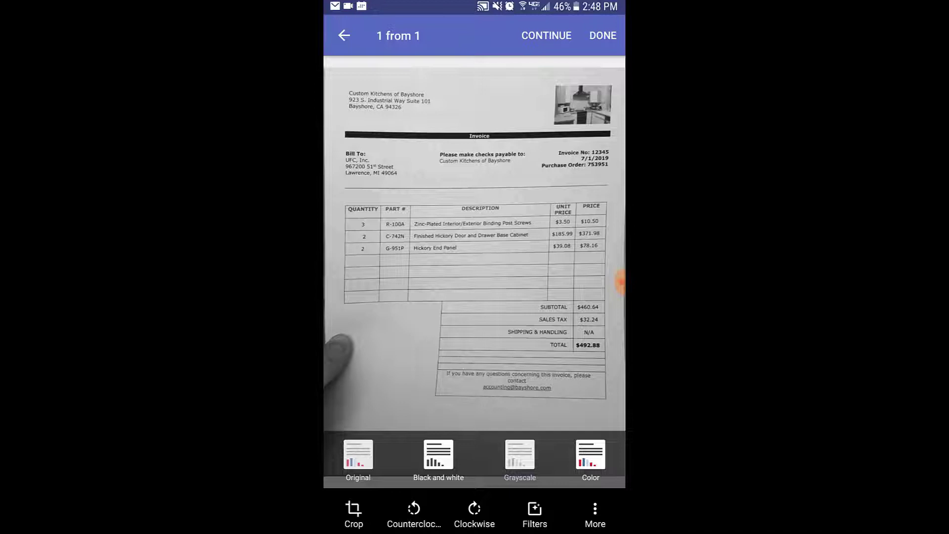
left_click(354, 508)
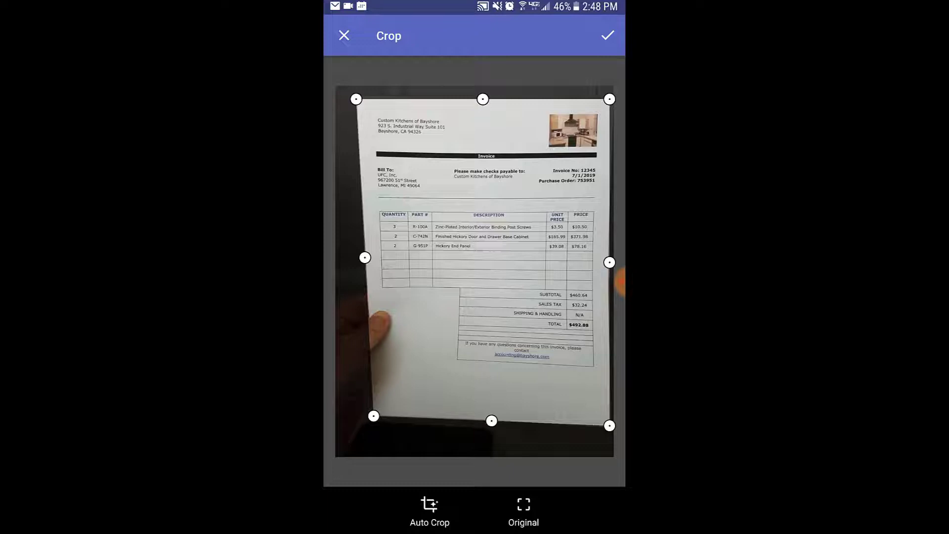
left_click(608, 36)
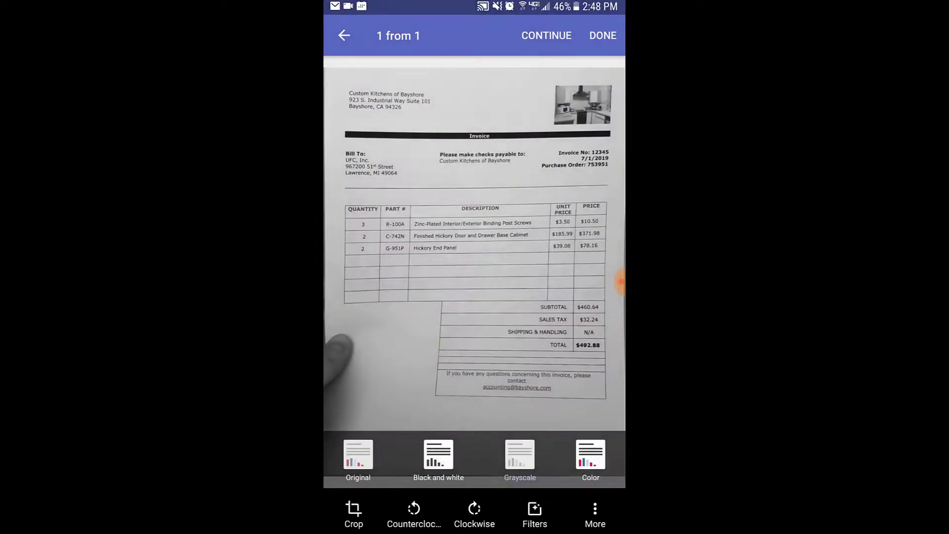
- Add the captured page to the Default batch as a one-page, not-yet-sent Invoice document
left_click(534, 515)
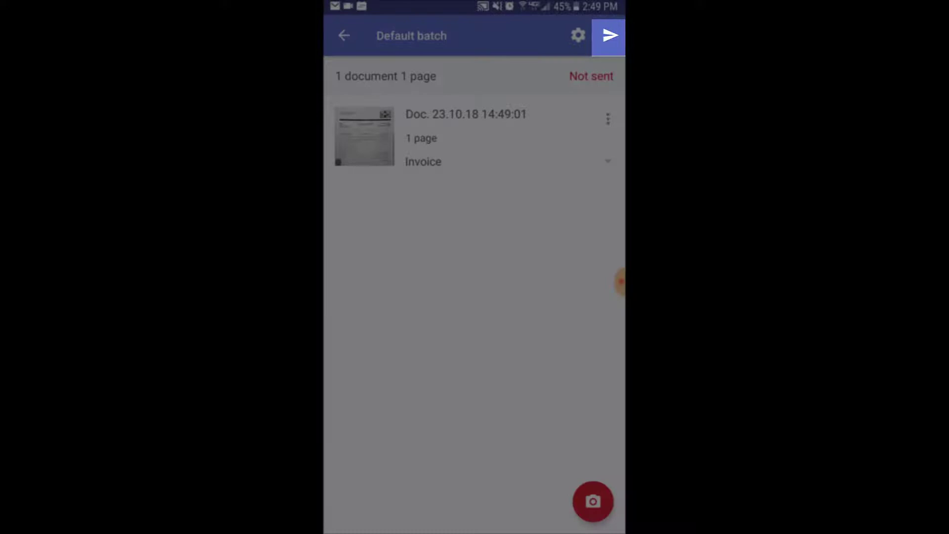
left_click(608, 35)
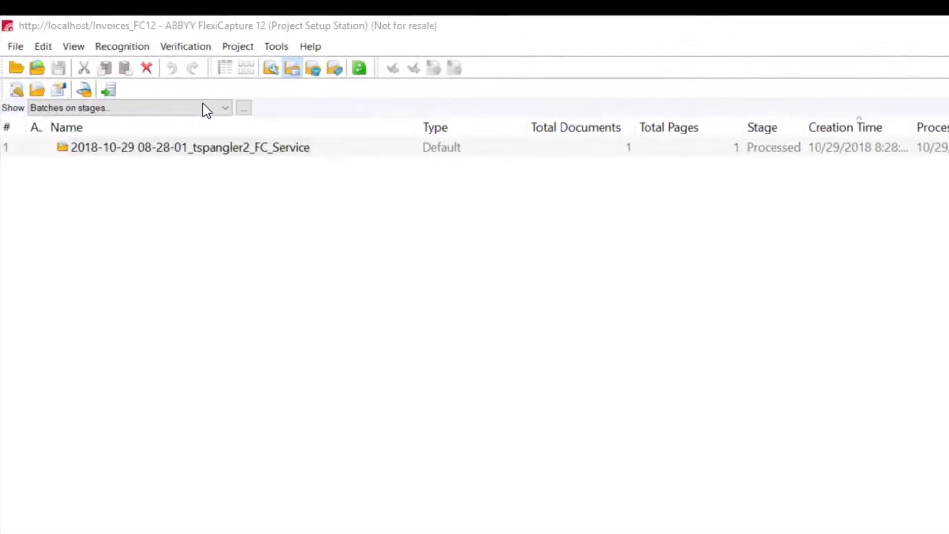
- List Working Batches and open the processed Default batch with its Invoice document
left_click(75, 46)
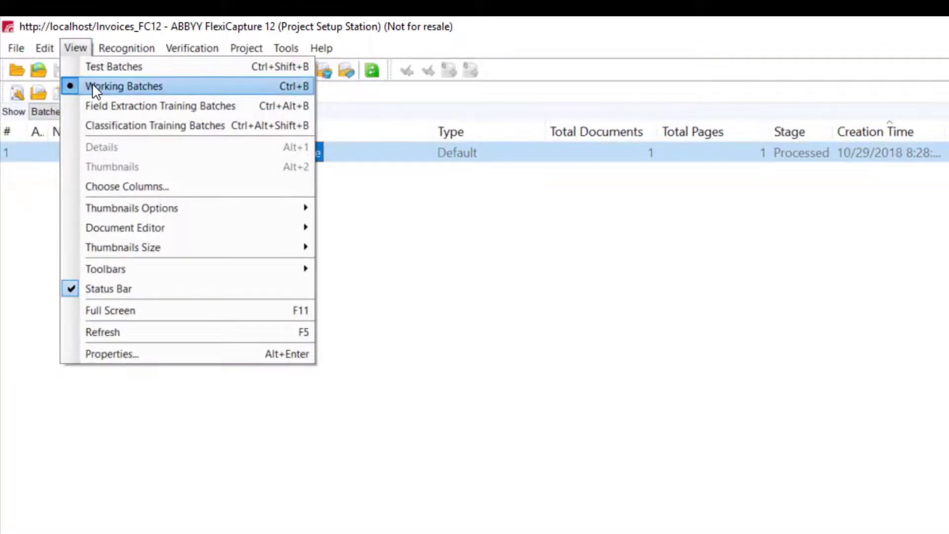
mouse_move(428, 125)
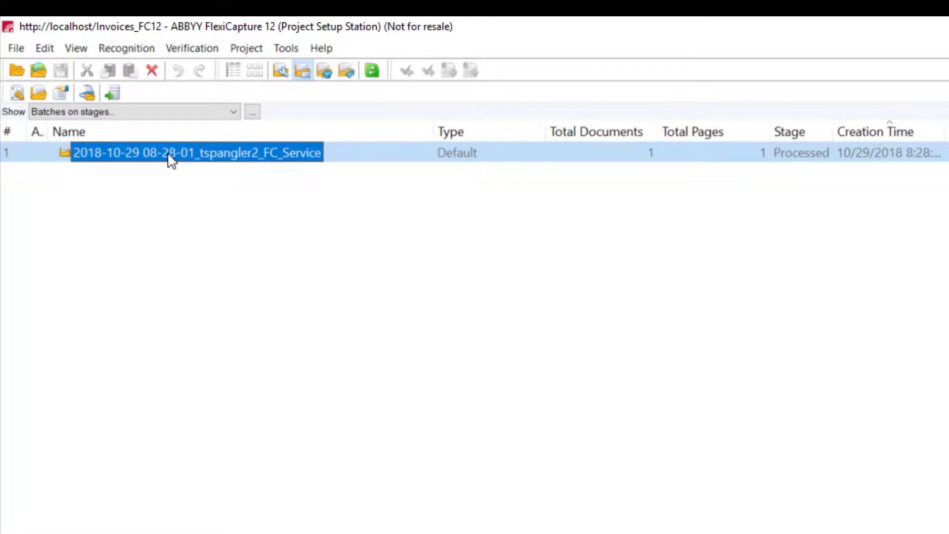
double_click(196, 152)
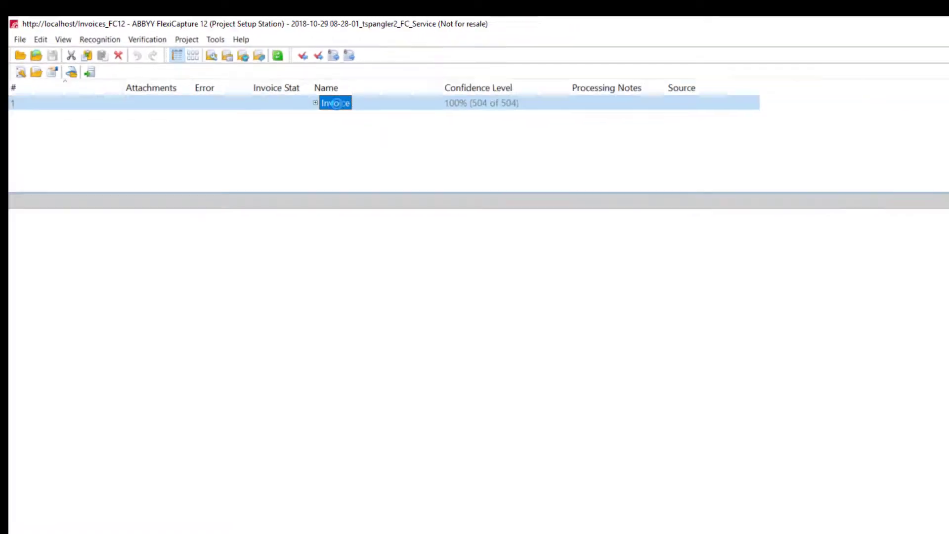
- View the Invoice's extracted vendor, totals, purchase order and line items beside the scanned page
double_click(336, 102)
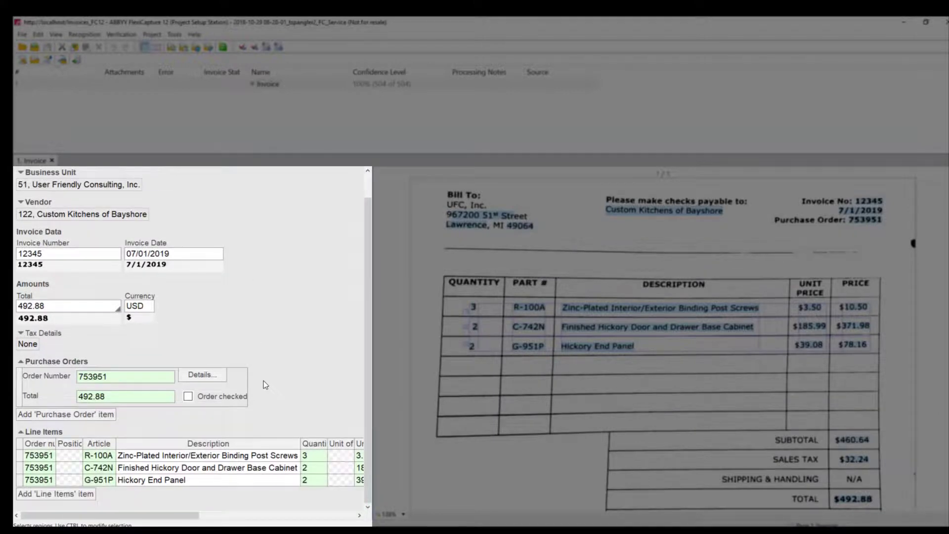
scroll("down", 3)
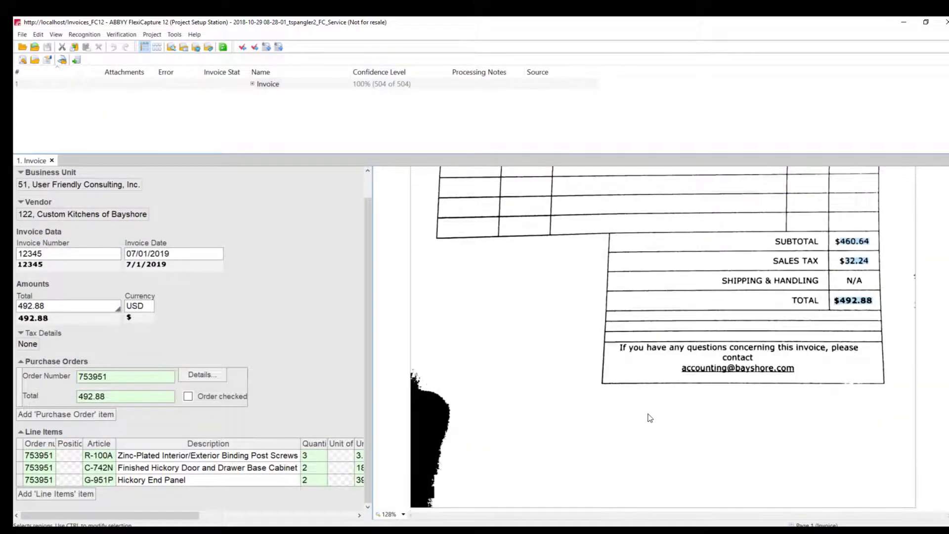